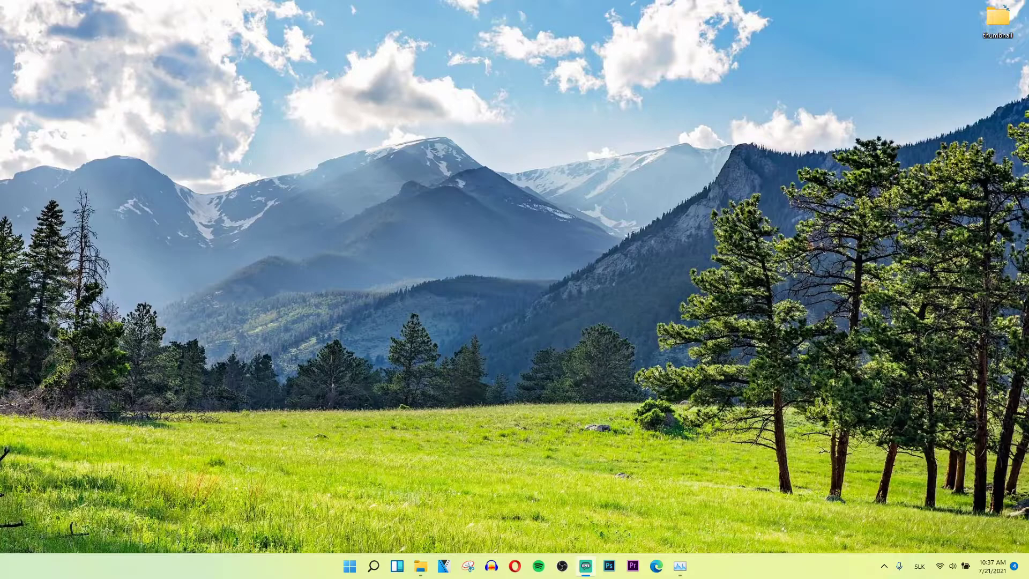
pyautogui.moveTo(349, 288)
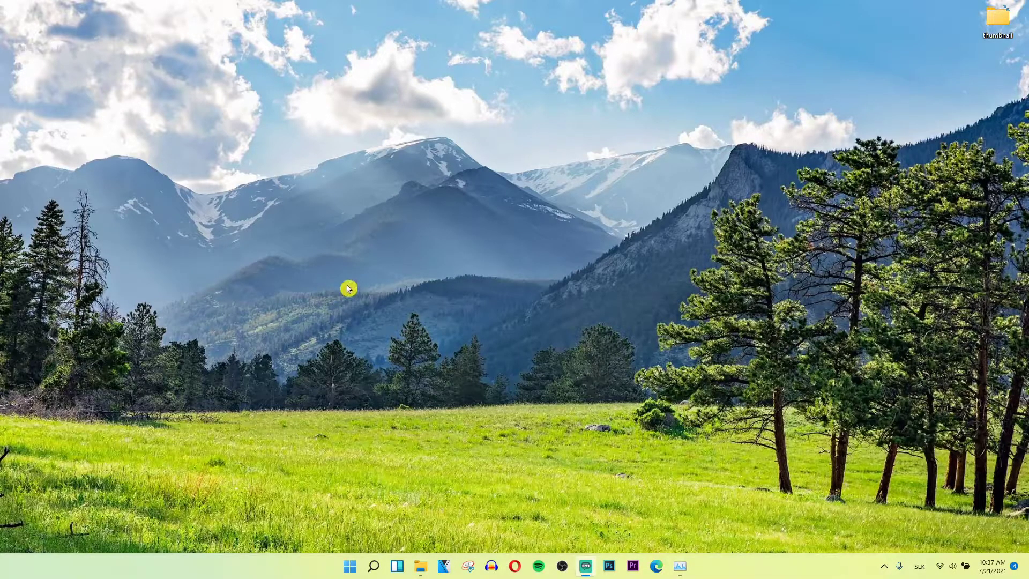
# Launch the Settings app, landing on the System overview page.
pyautogui.rightClick(350, 566)
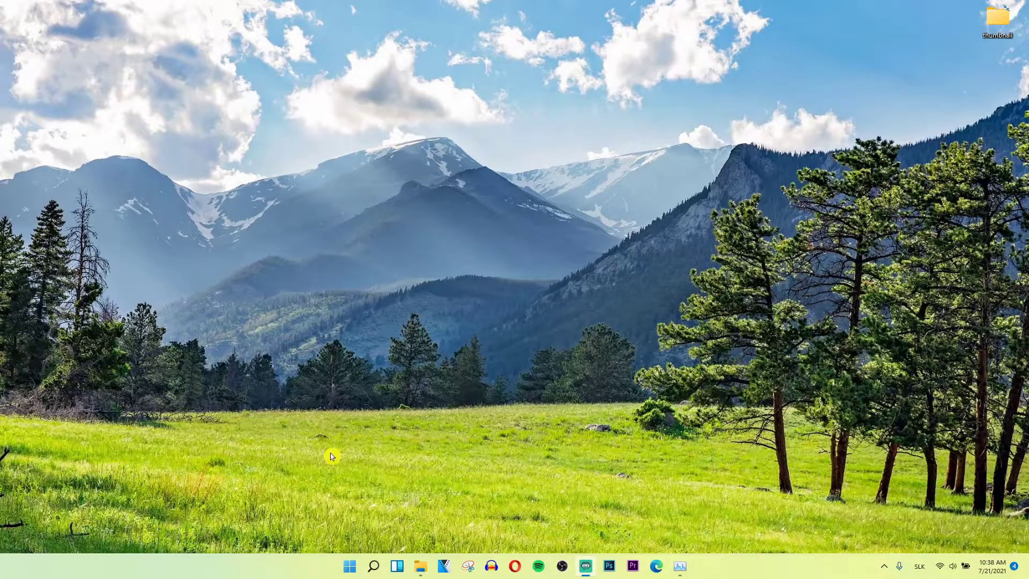
pyautogui.click(693, 565)
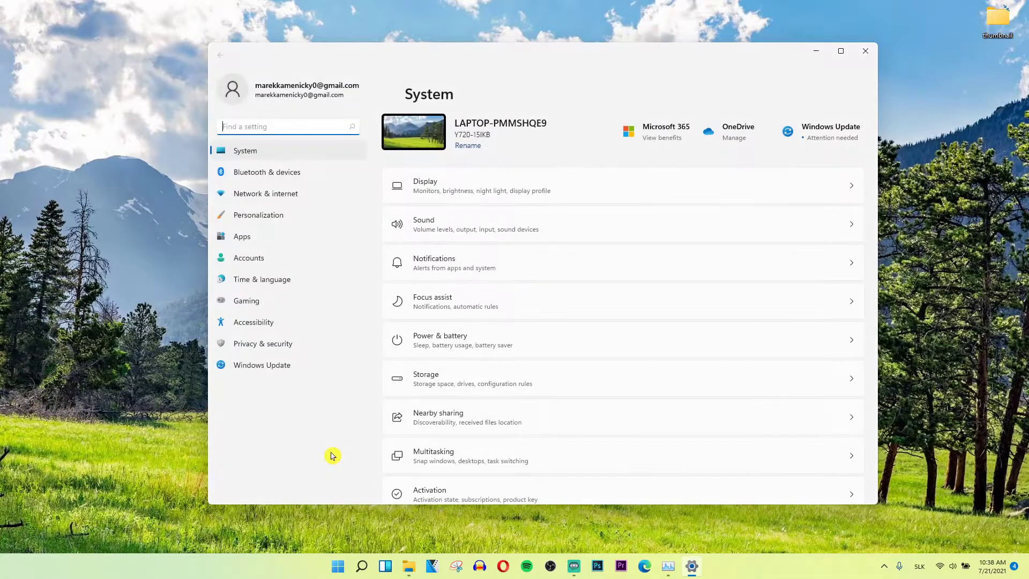
pyautogui.moveTo(288, 203)
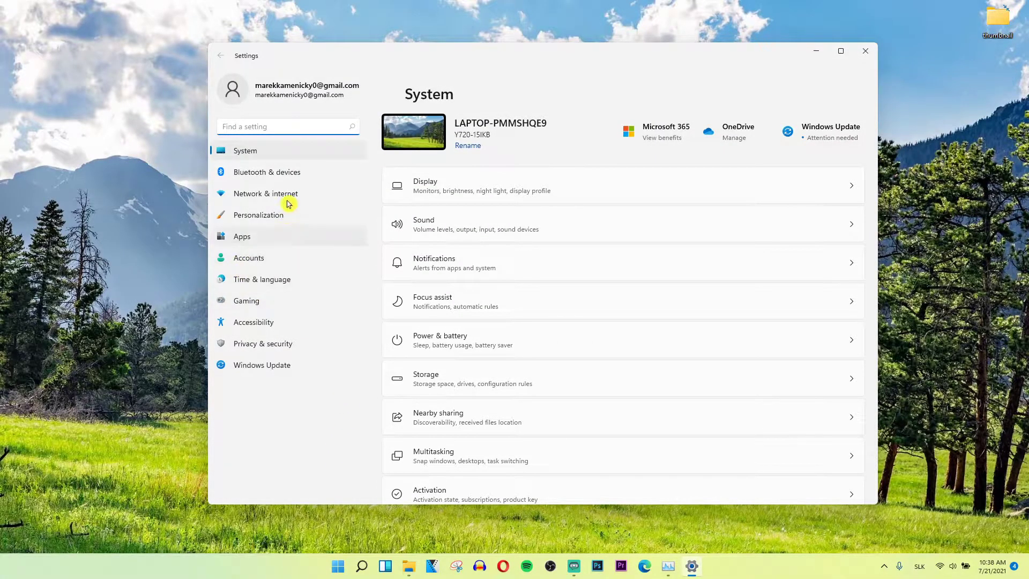
pyautogui.moveTo(285, 176)
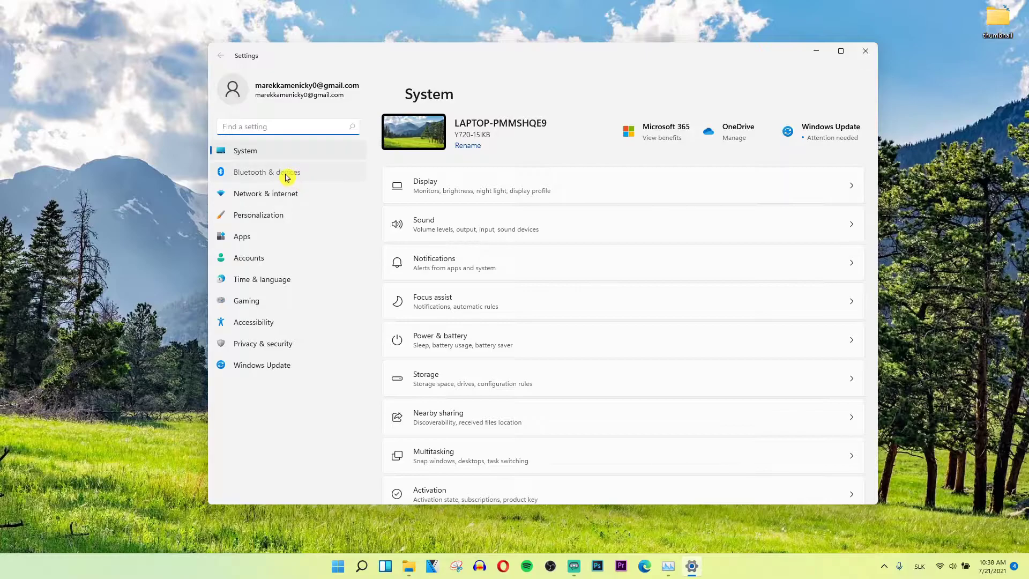
# Navigate through Bluetooth & devices to the Printers & scanners list.
pyautogui.click(267, 172)
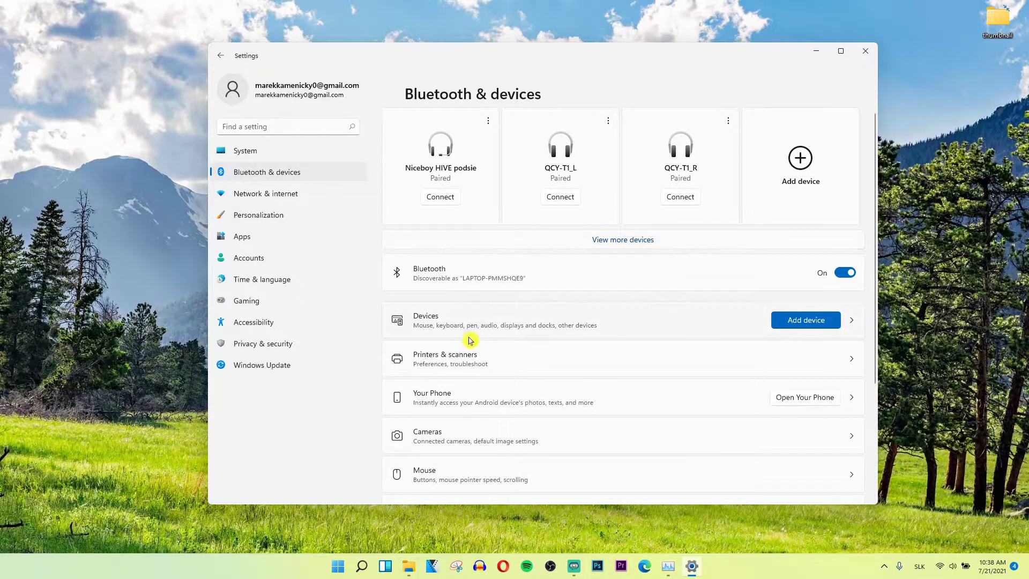
pyautogui.moveTo(463, 365)
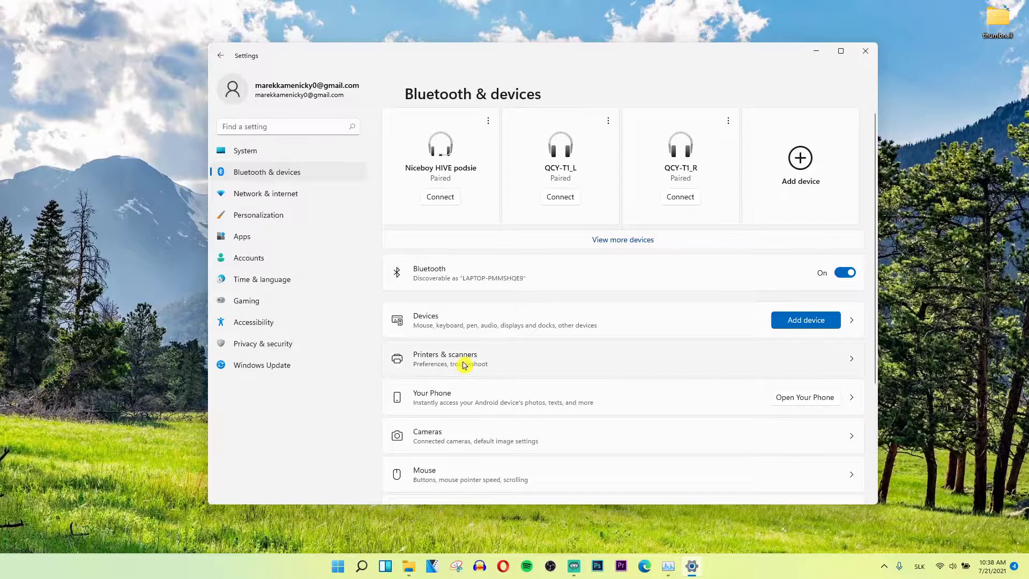
pyautogui.click(443, 359)
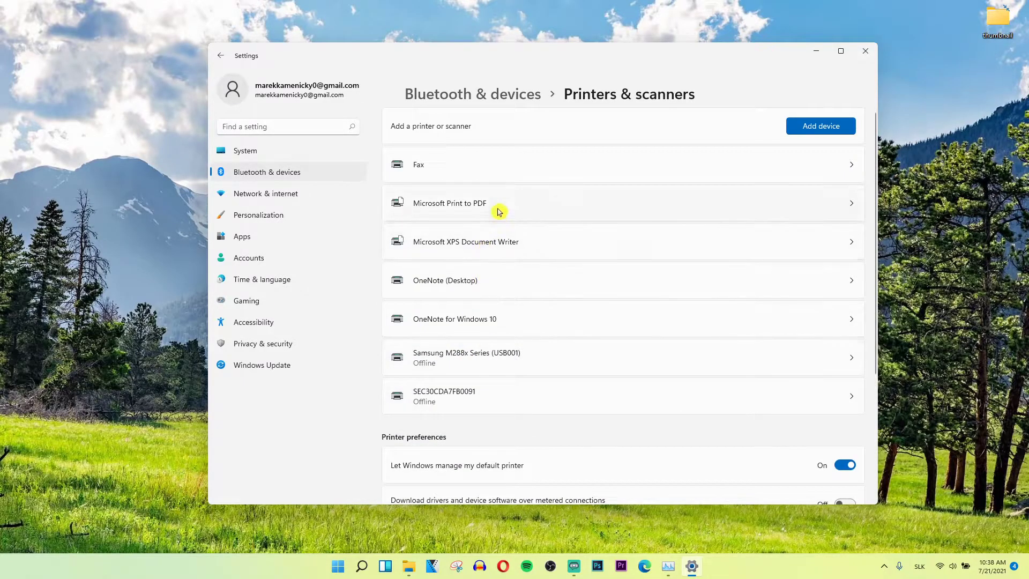